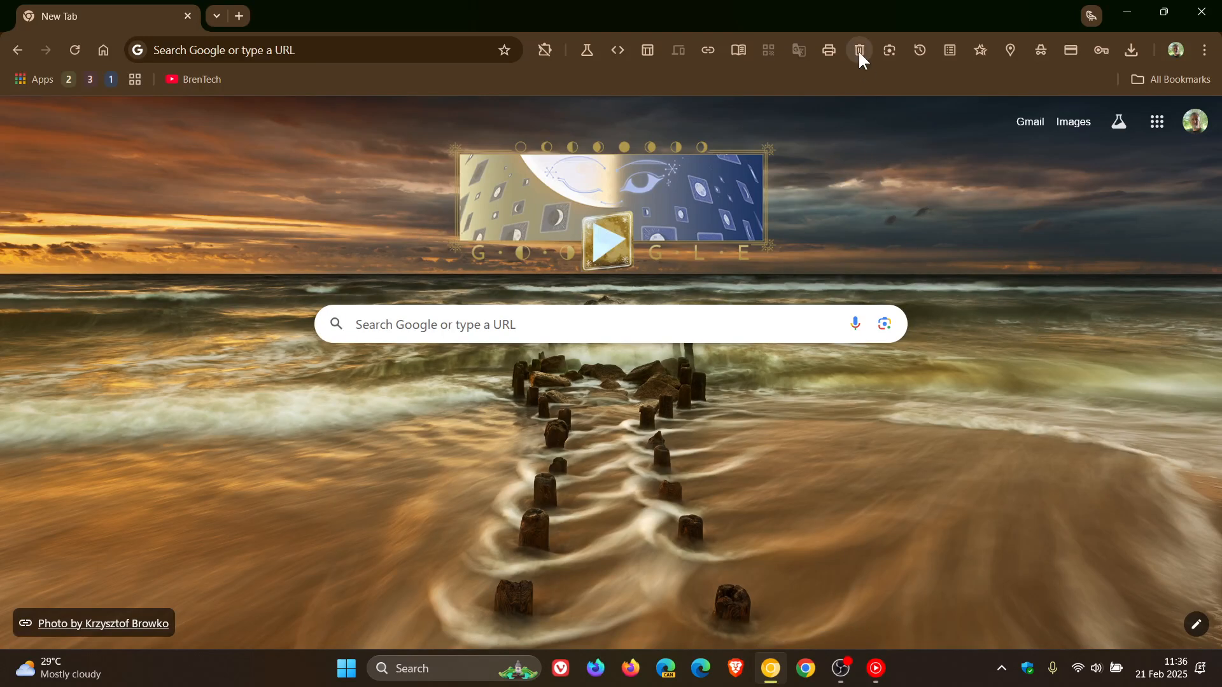
Bring up the Delete browsing data dialog from the toolbar, showing the Advanced data types
left_click(859, 49)
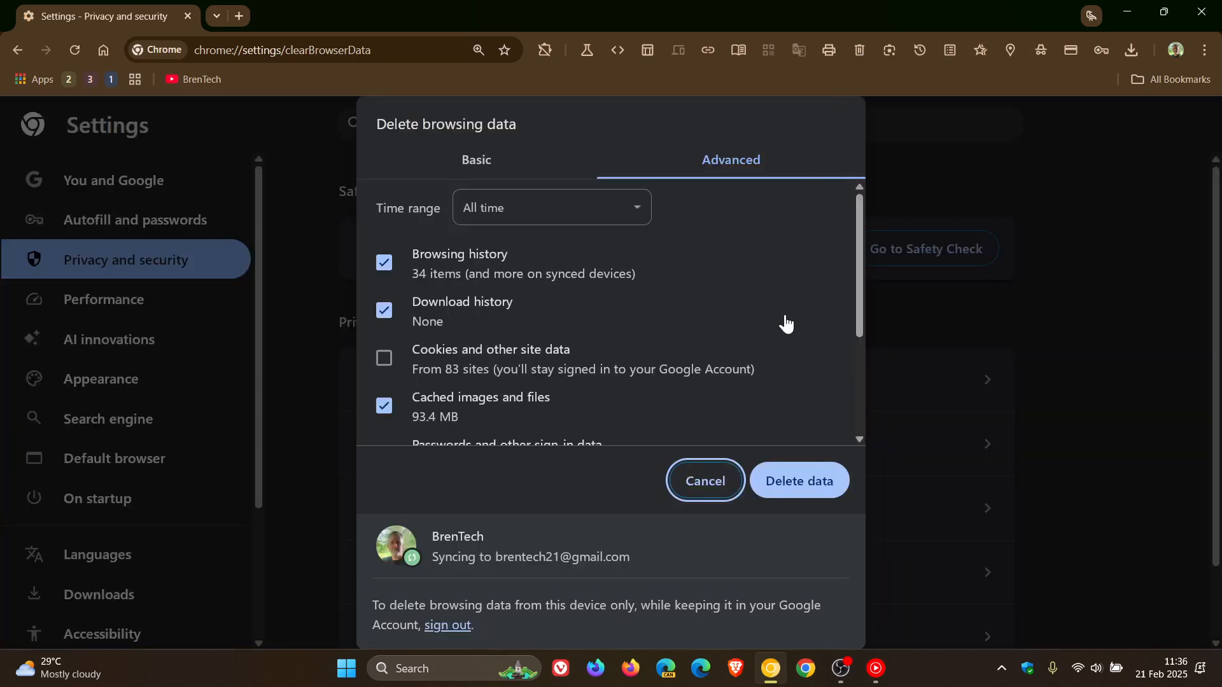
mouse_move(786, 303)
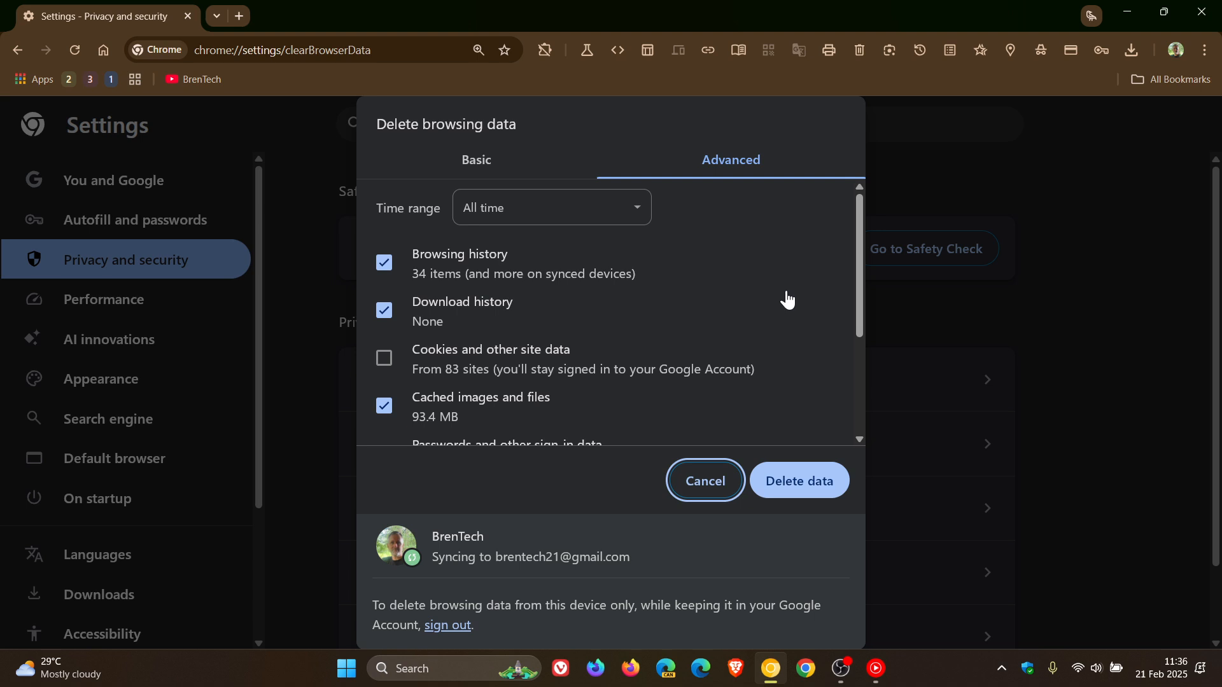
mouse_move(608, 183)
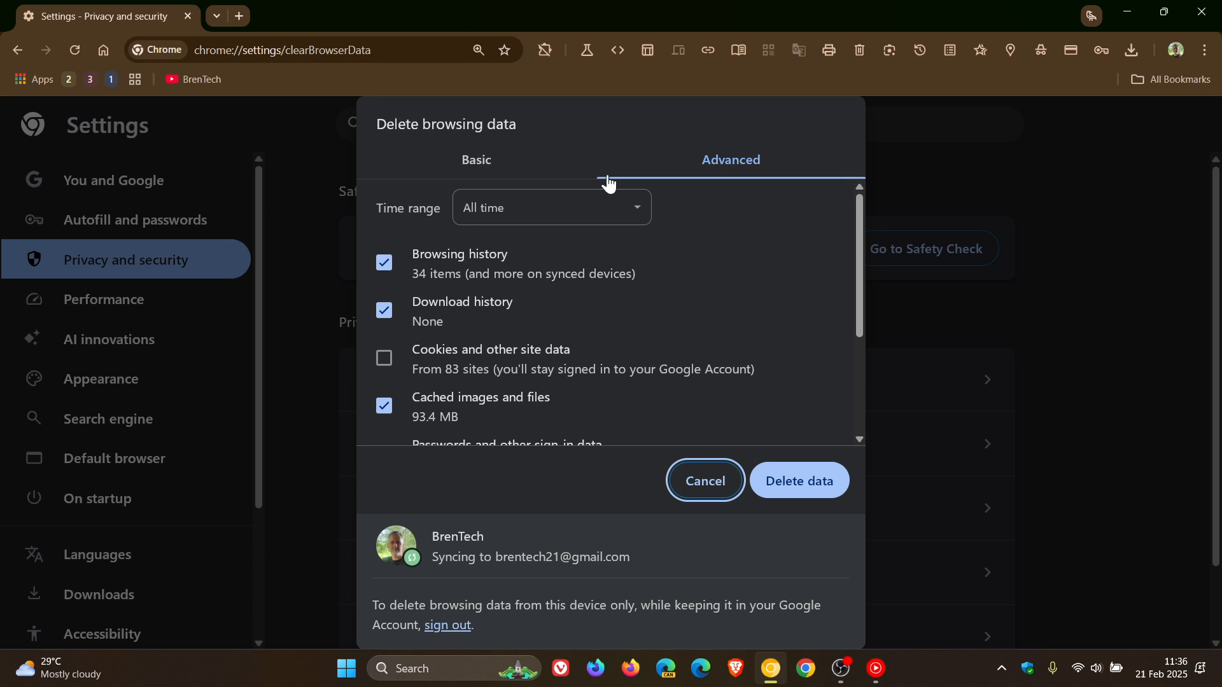
left_click(476, 160)
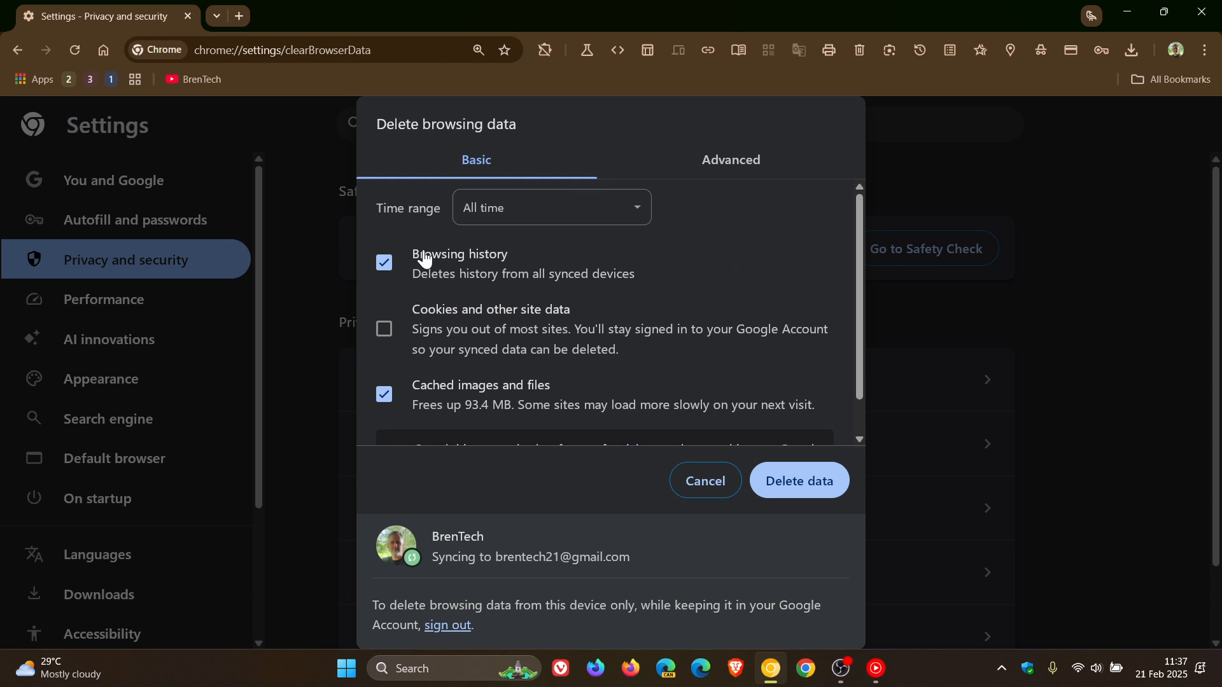
mouse_move(550, 399)
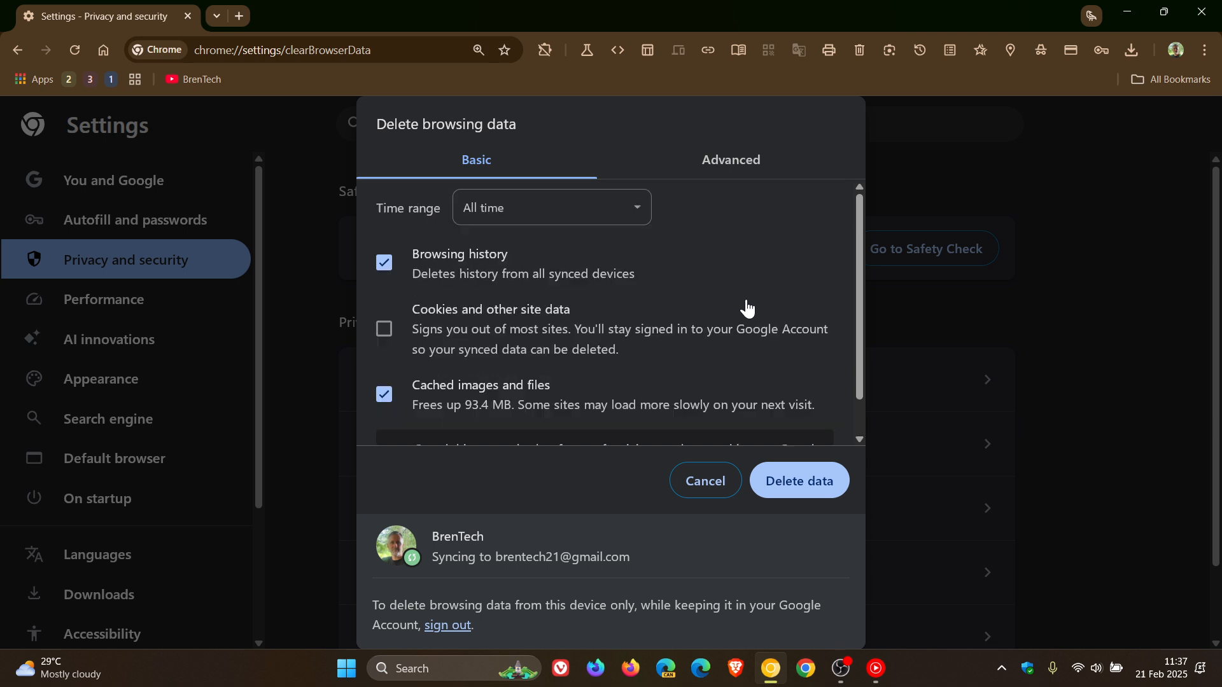
left_click(731, 160)
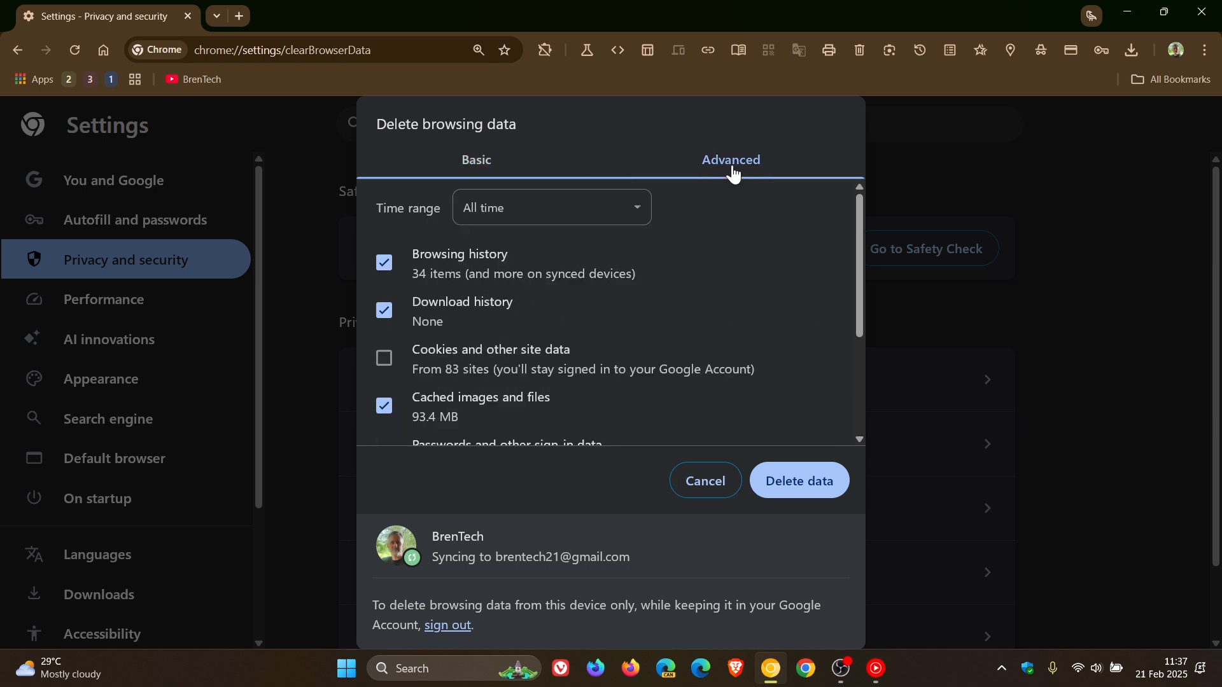
scroll("down", 3)
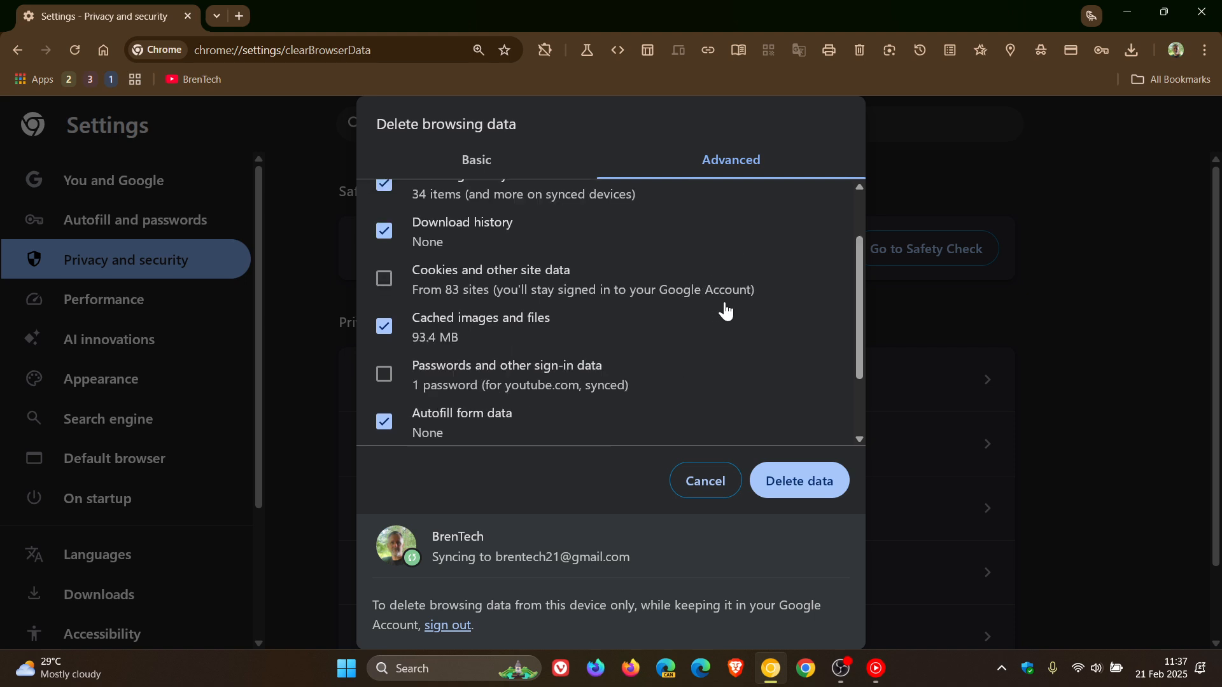
mouse_move(645, 331)
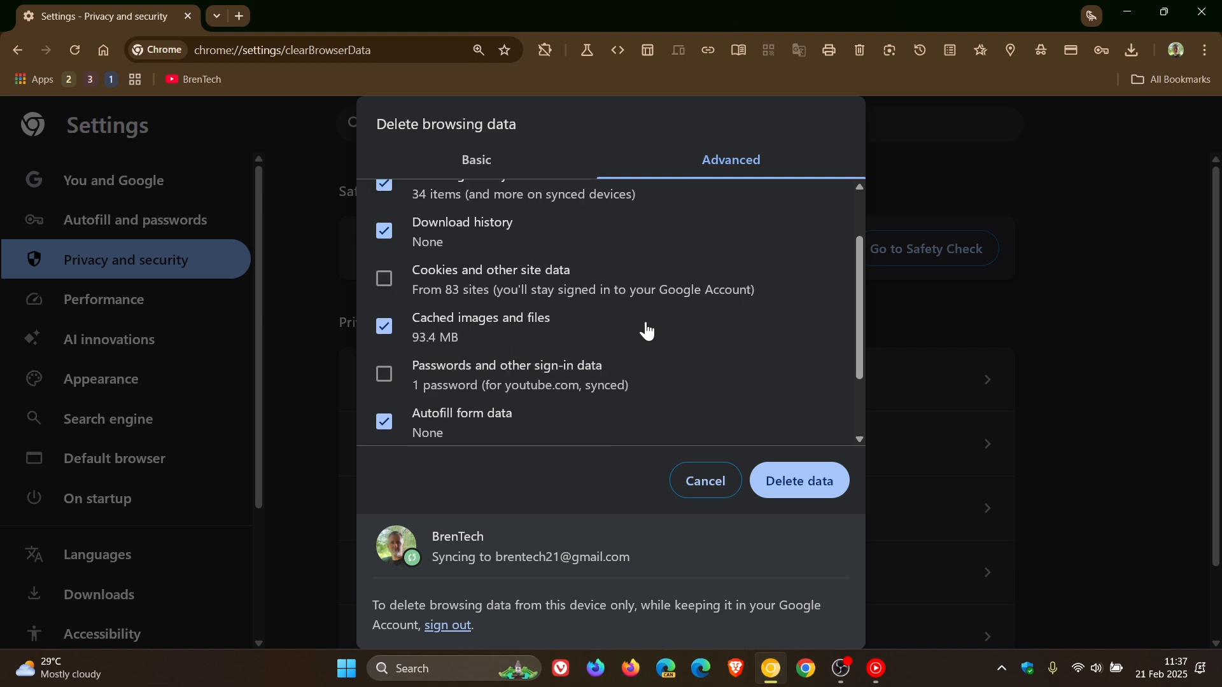
scroll("down", 3)
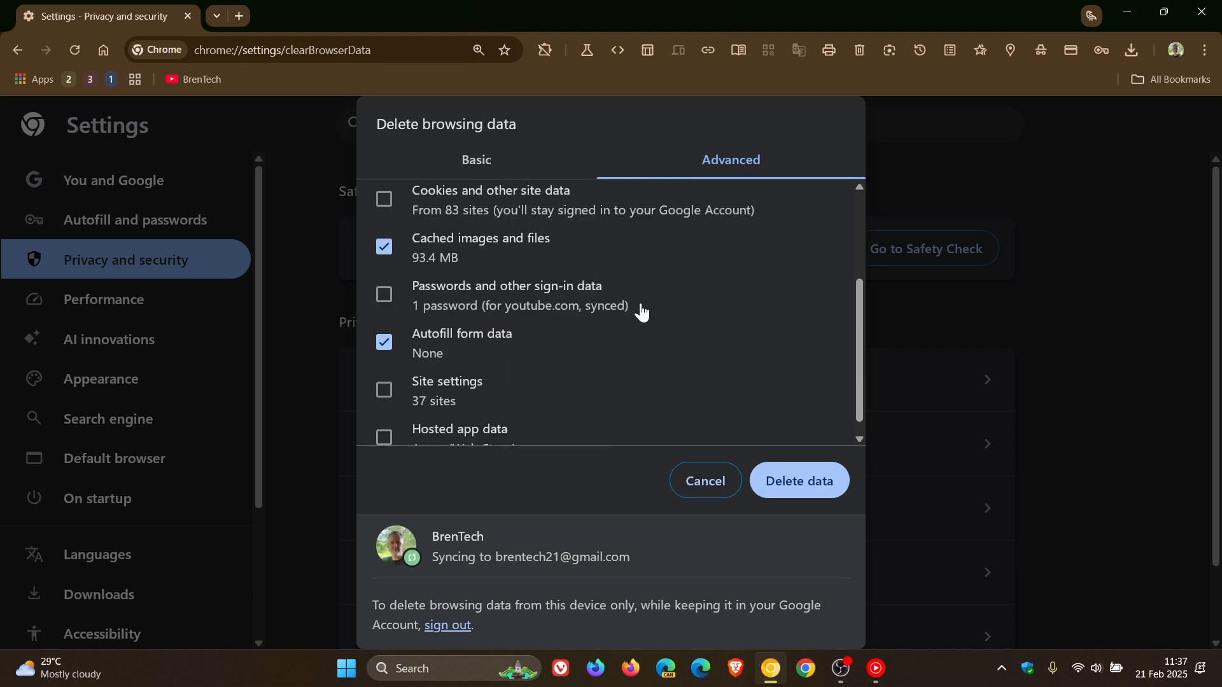
mouse_move(744, 322)
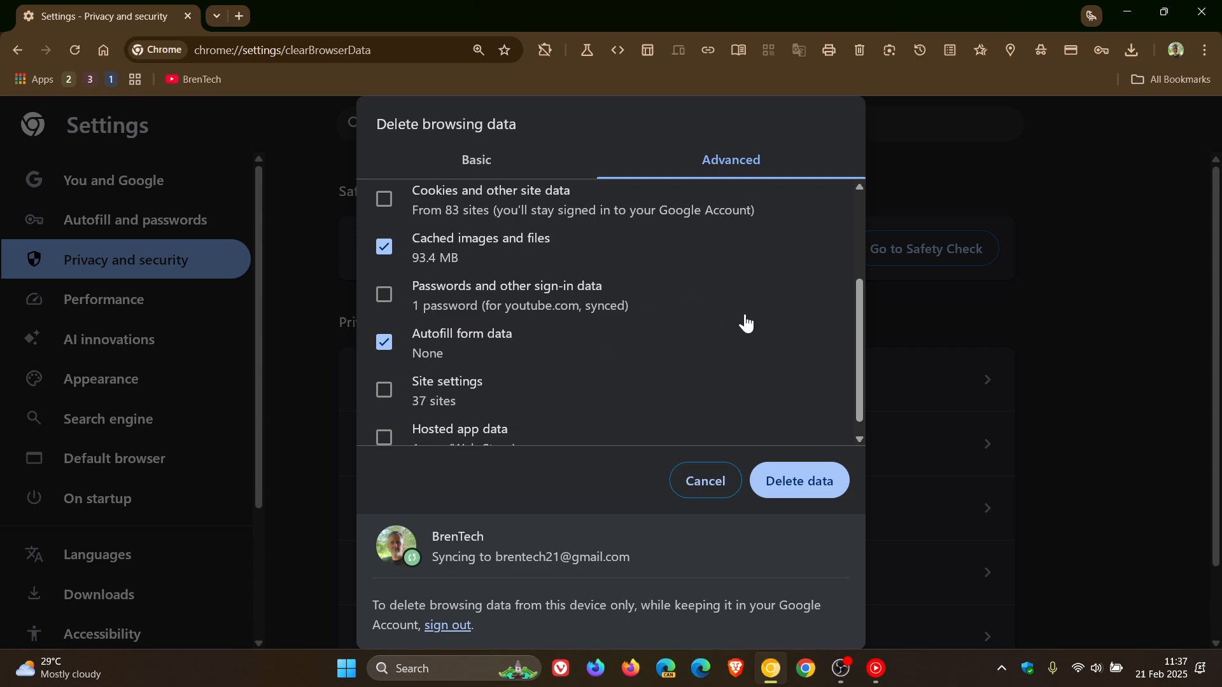
scroll("down", 3)
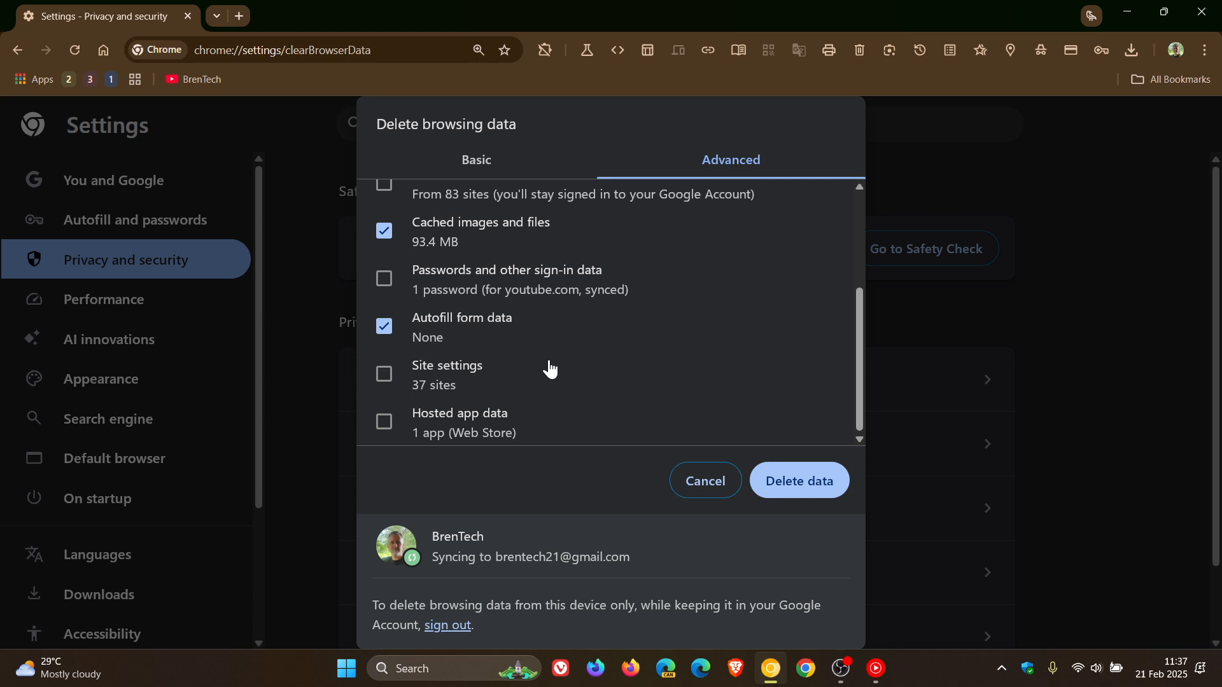
mouse_move(799, 355)
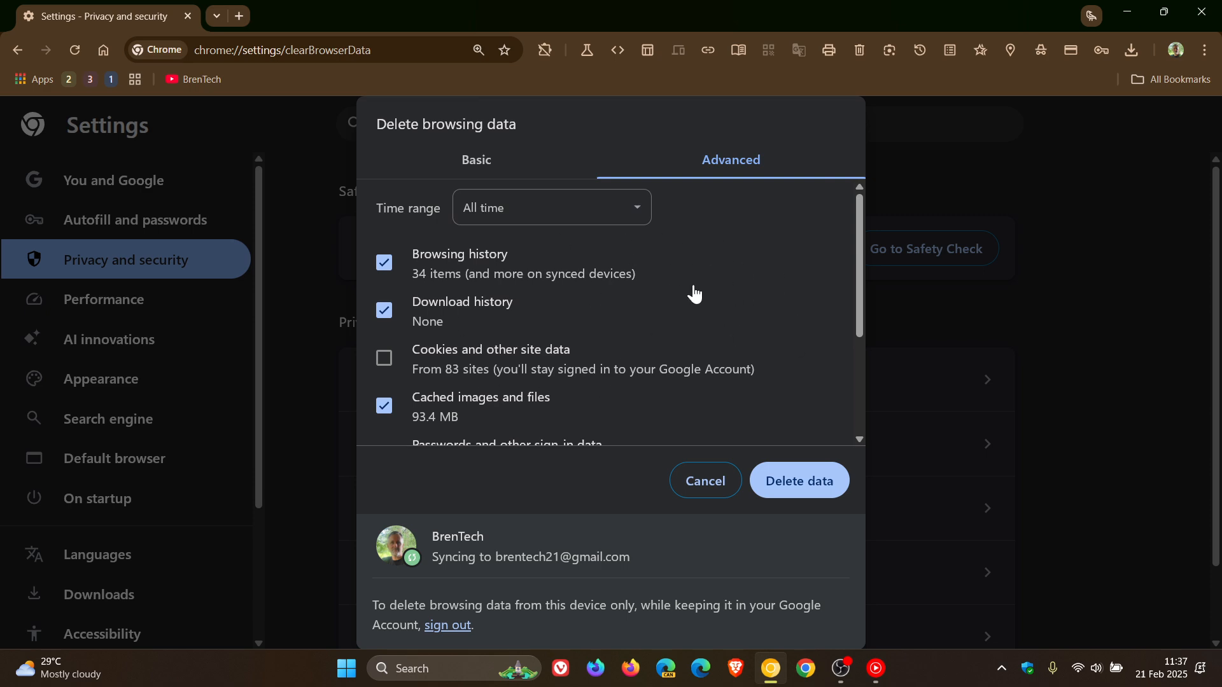
mouse_move(742, 284)
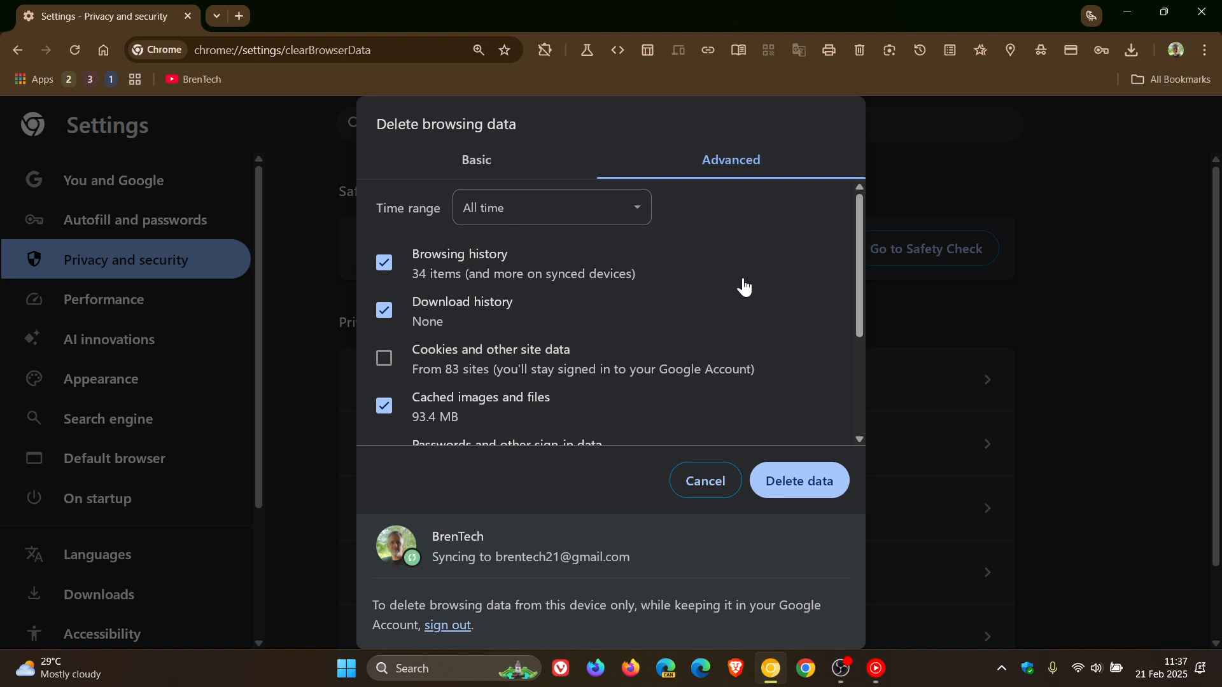
mouse_move(791, 292)
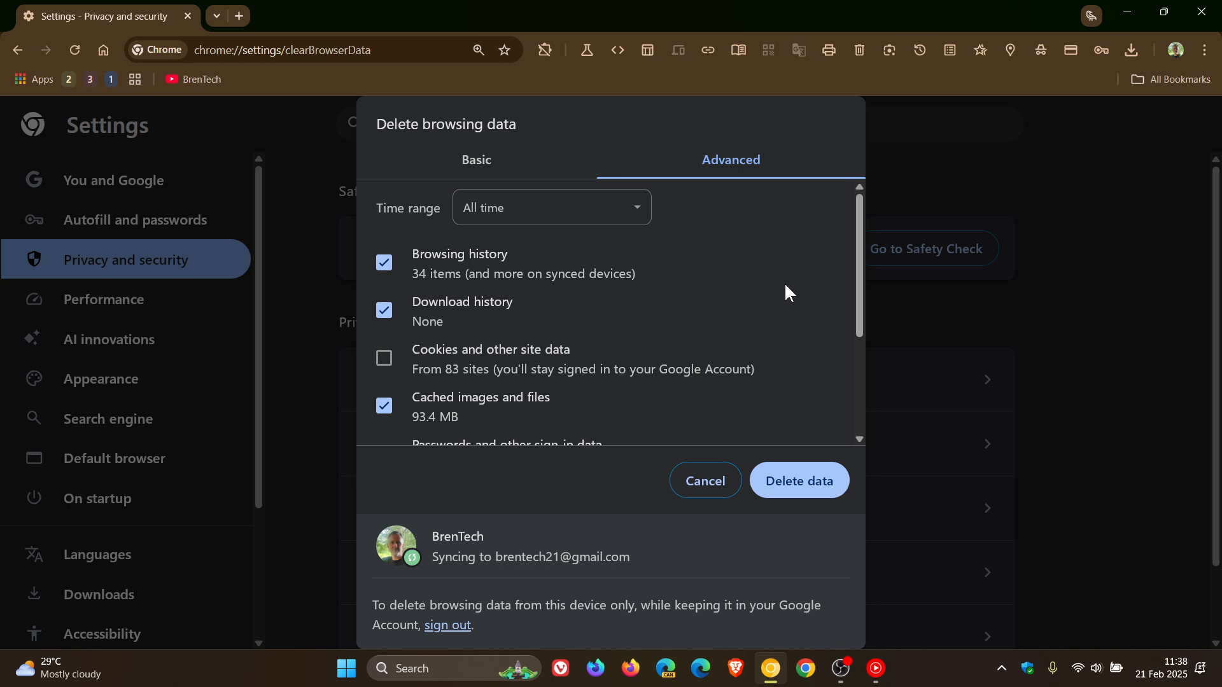
mouse_move(713, 228)
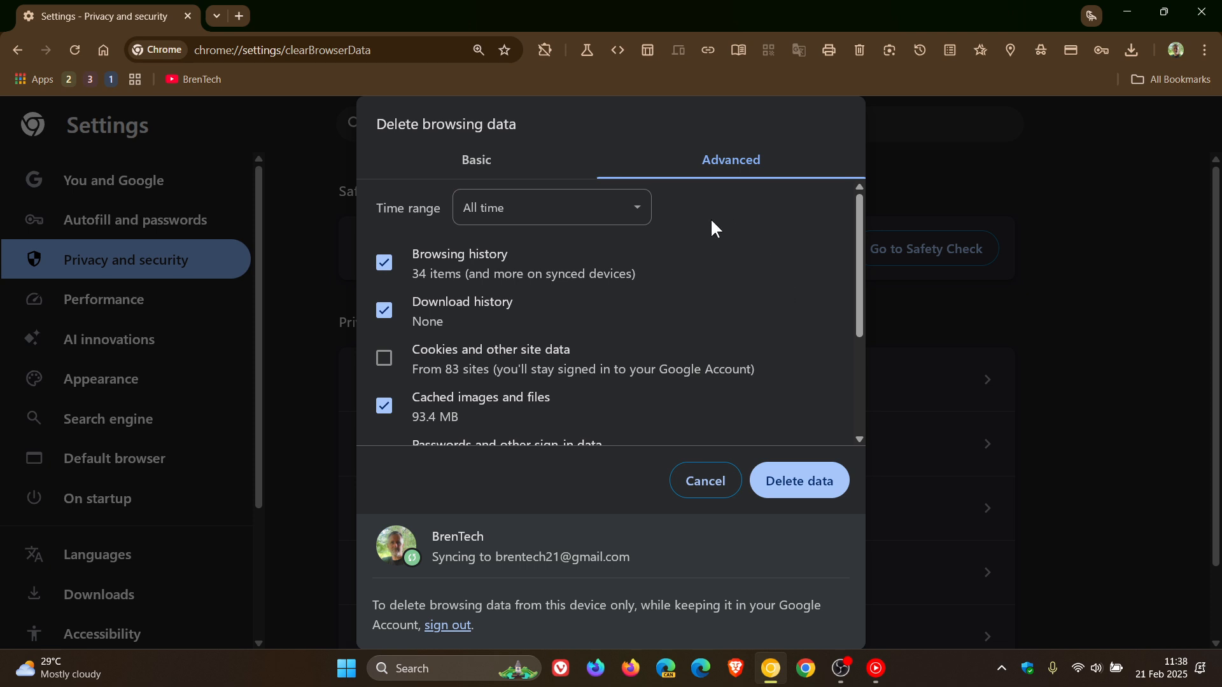
In a new tab, filter chrome://flags for the Revamped Delete Browsing Data dialog flag
left_click(428, 16)
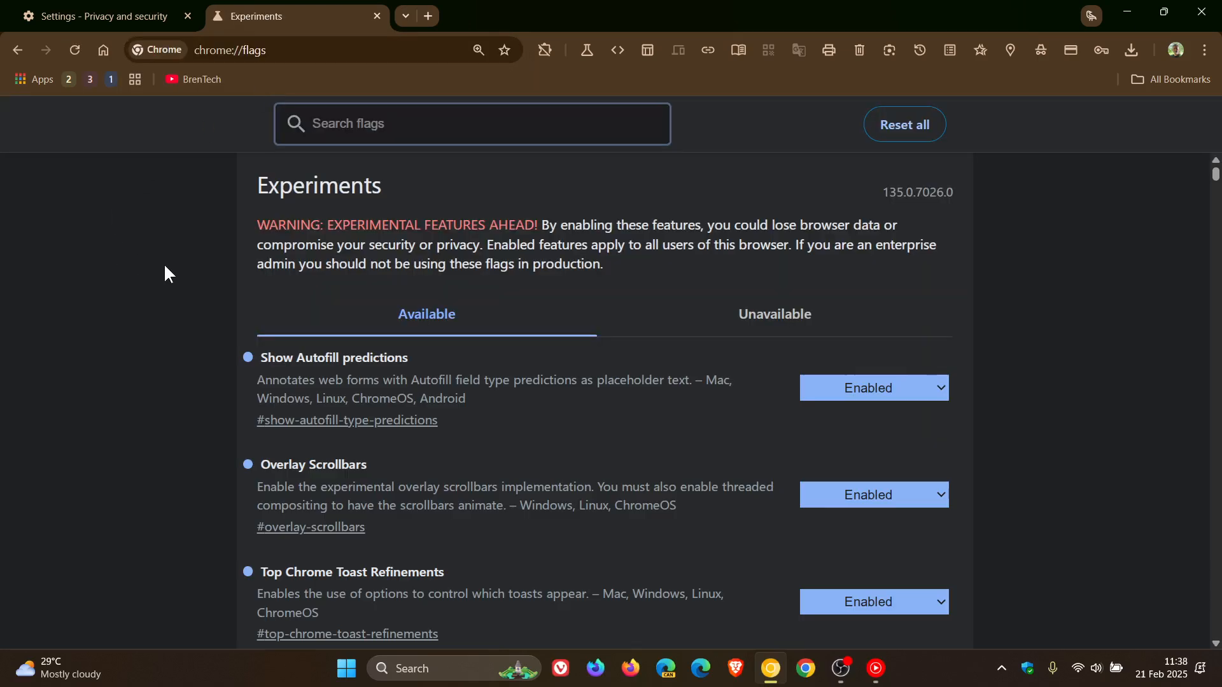
type("revamped")
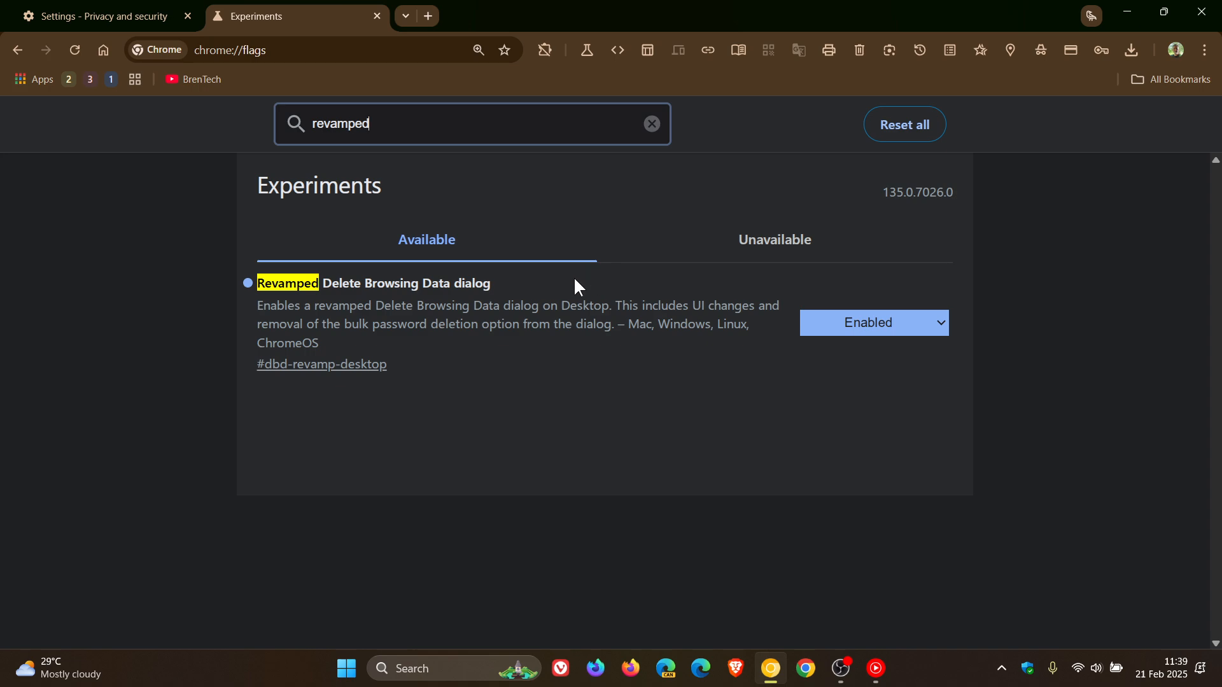
mouse_move(417, 345)
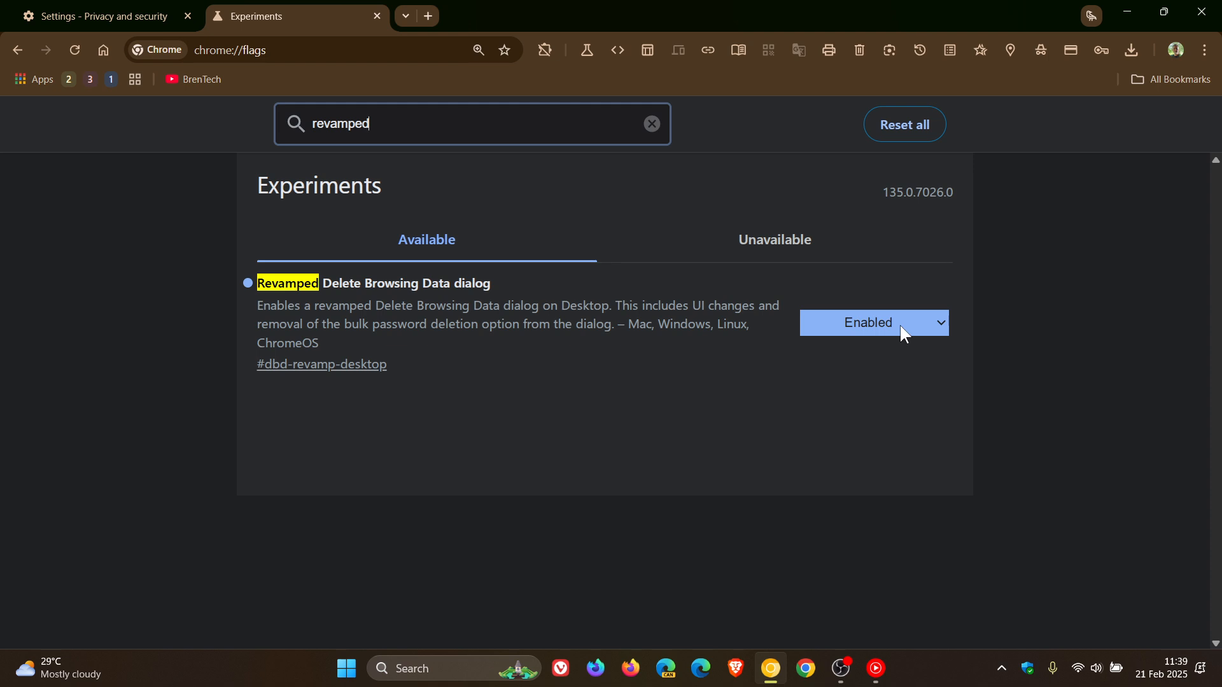
Return to the Settings tab and scroll the dialog to Passwords and other sign-in data
left_click(101, 16)
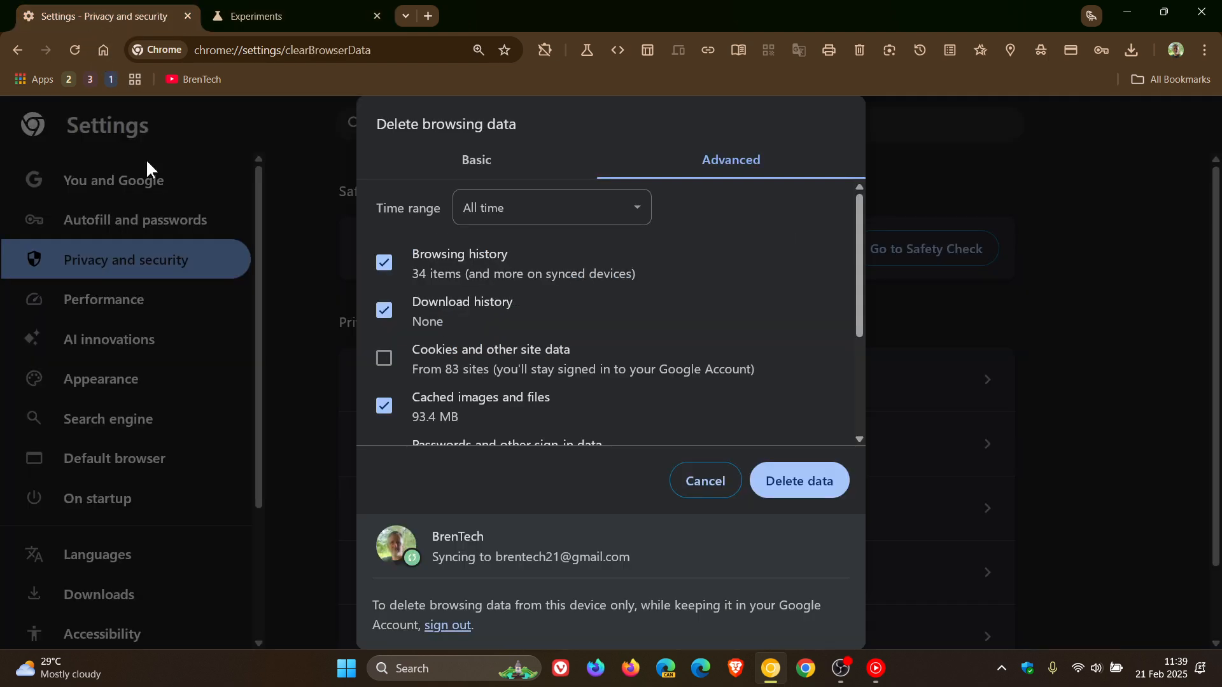
mouse_move(741, 265)
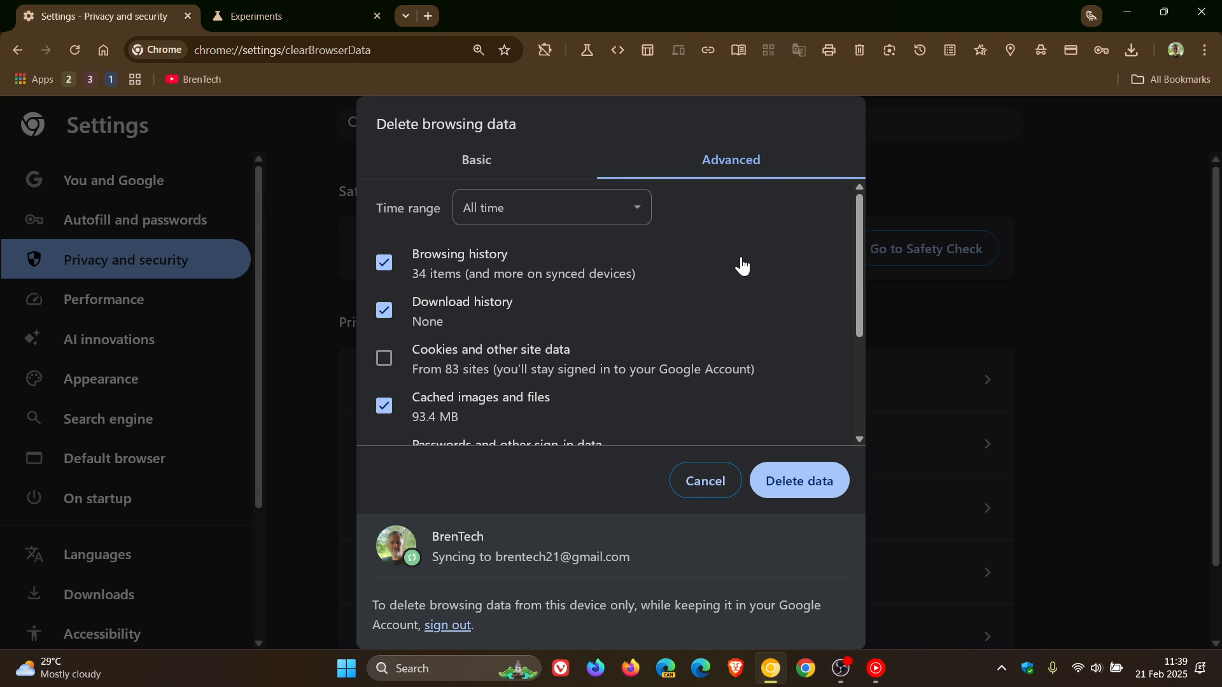
scroll("down", 3)
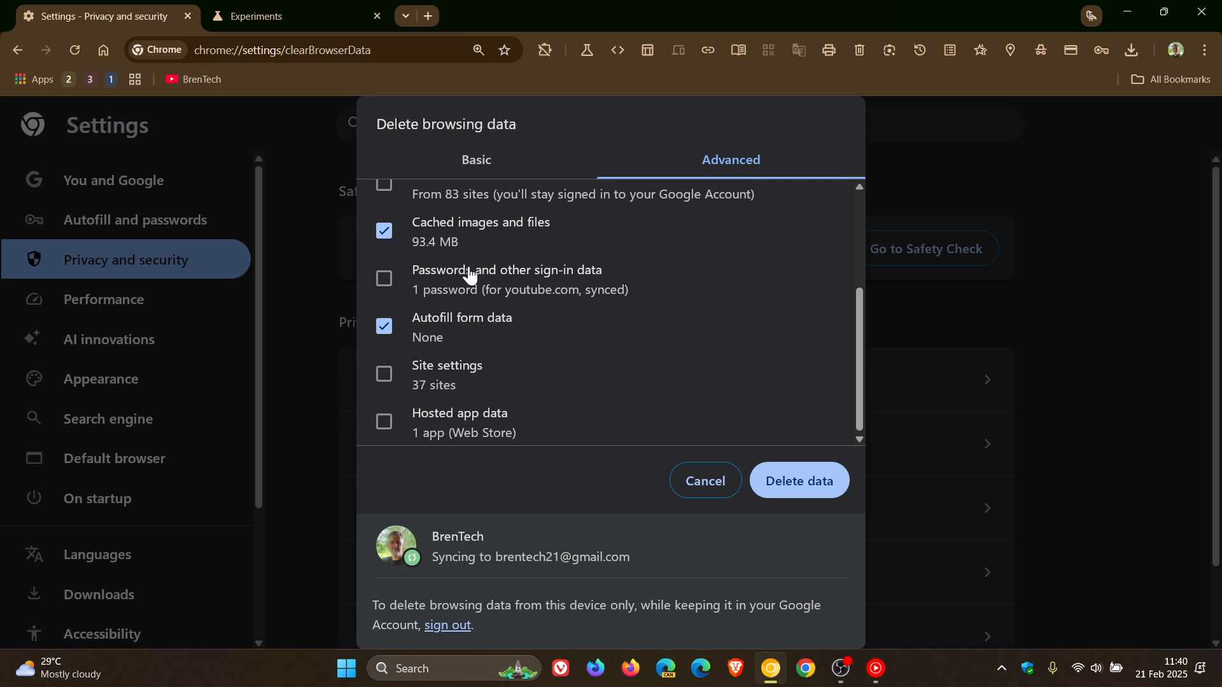
mouse_move(592, 269)
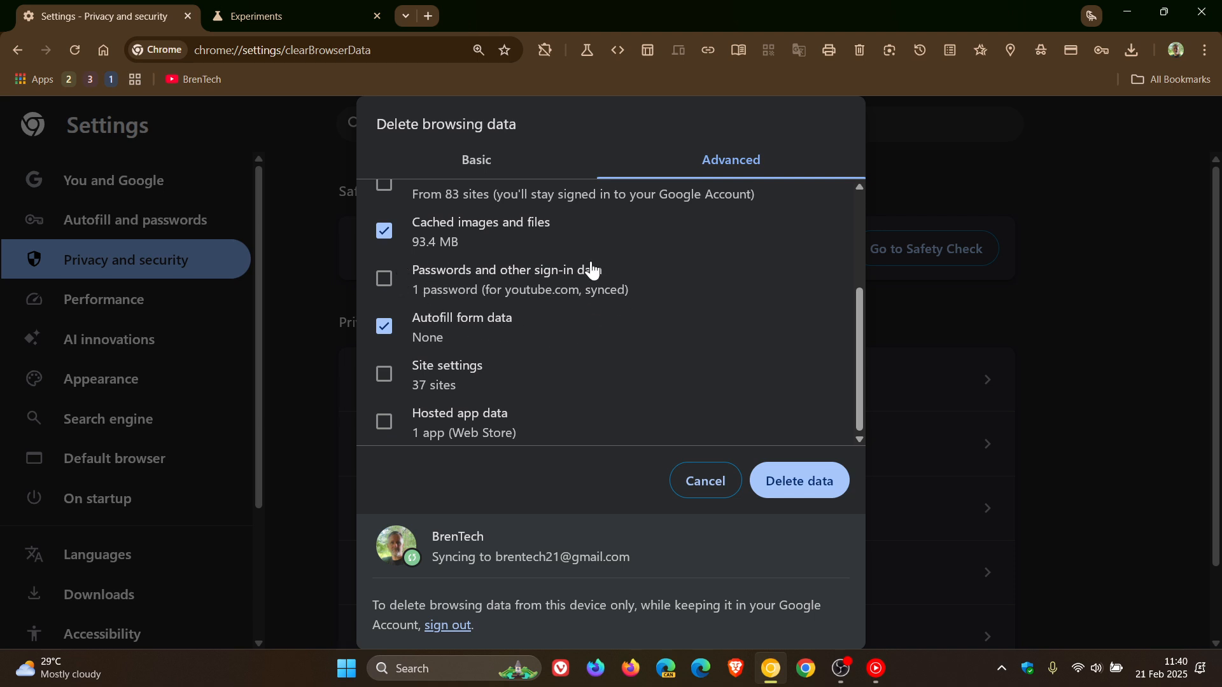
mouse_move(576, 294)
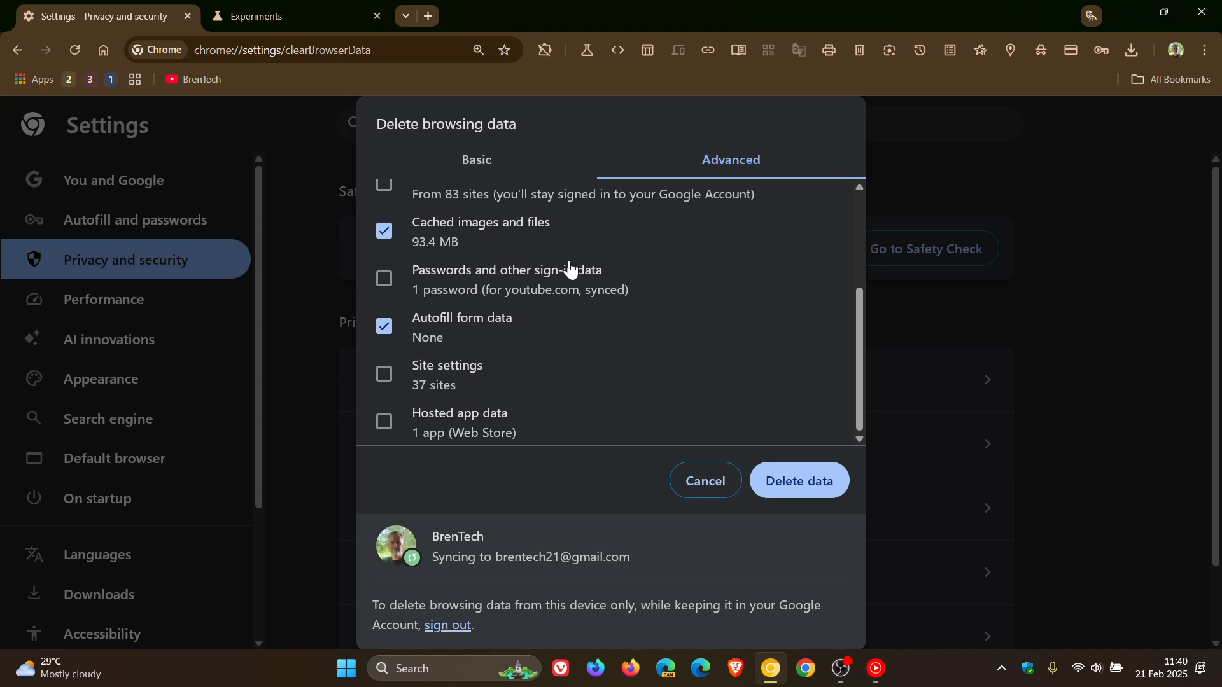
mouse_move(748, 172)
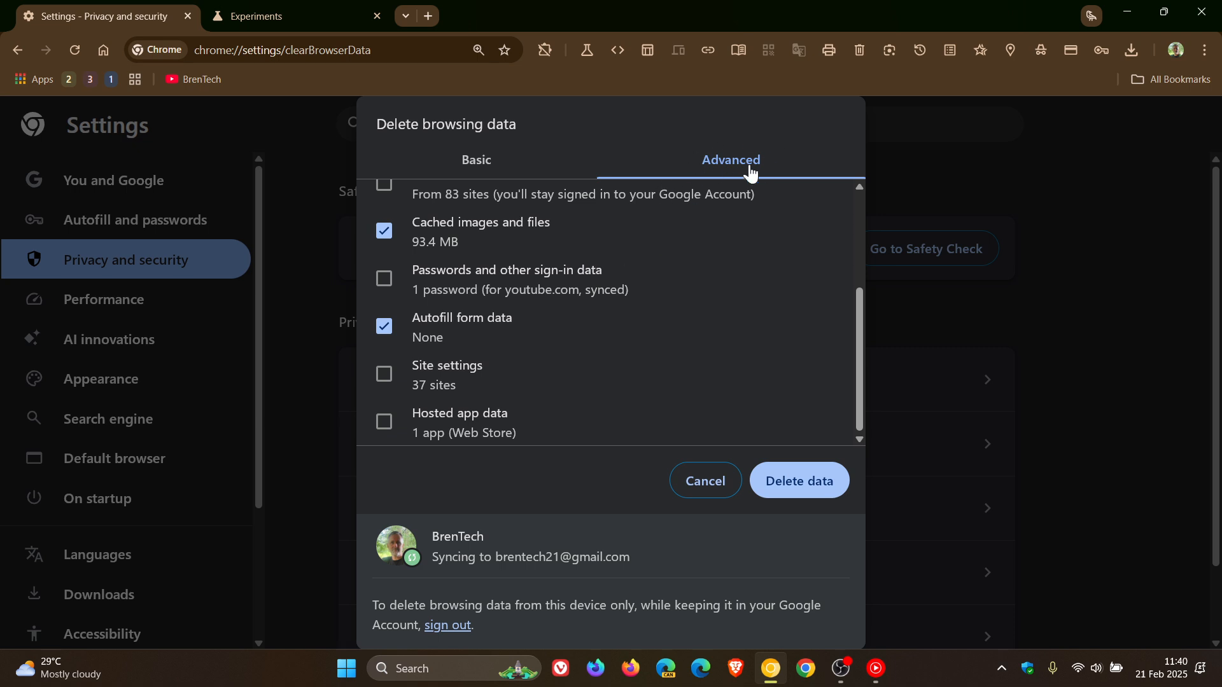
mouse_move(692, 304)
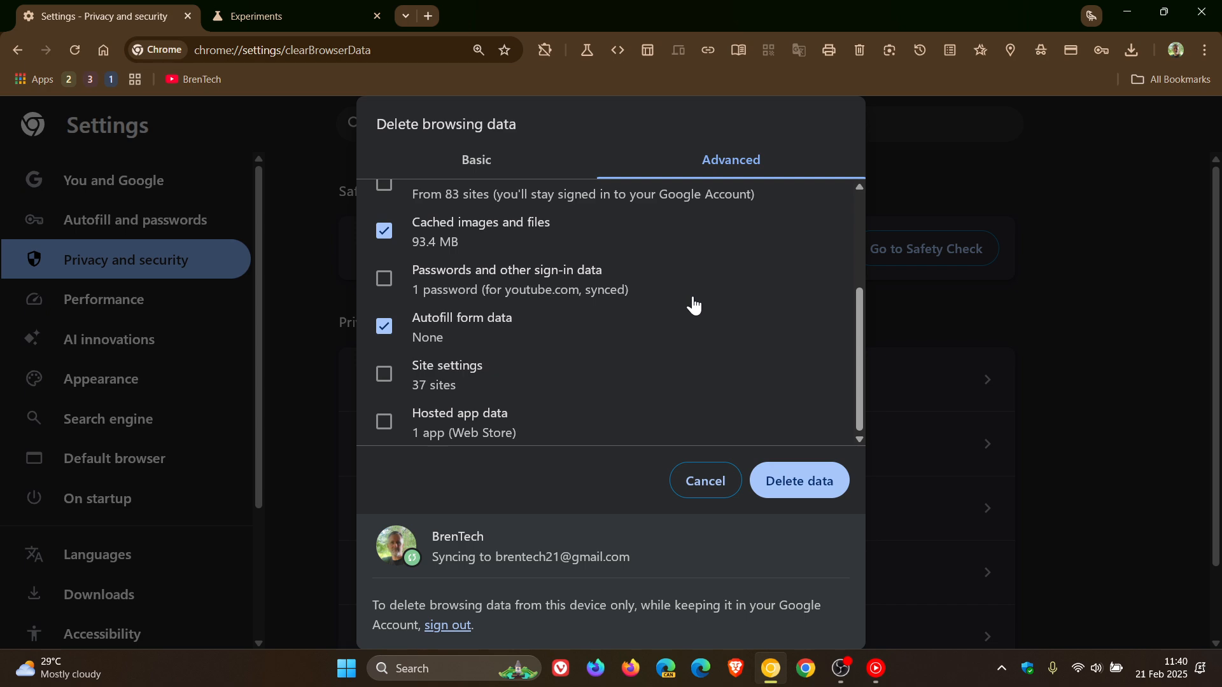
In a new tab, reach Google Password Manager via the menu's Passwords and autofill entry
left_click(616, 15)
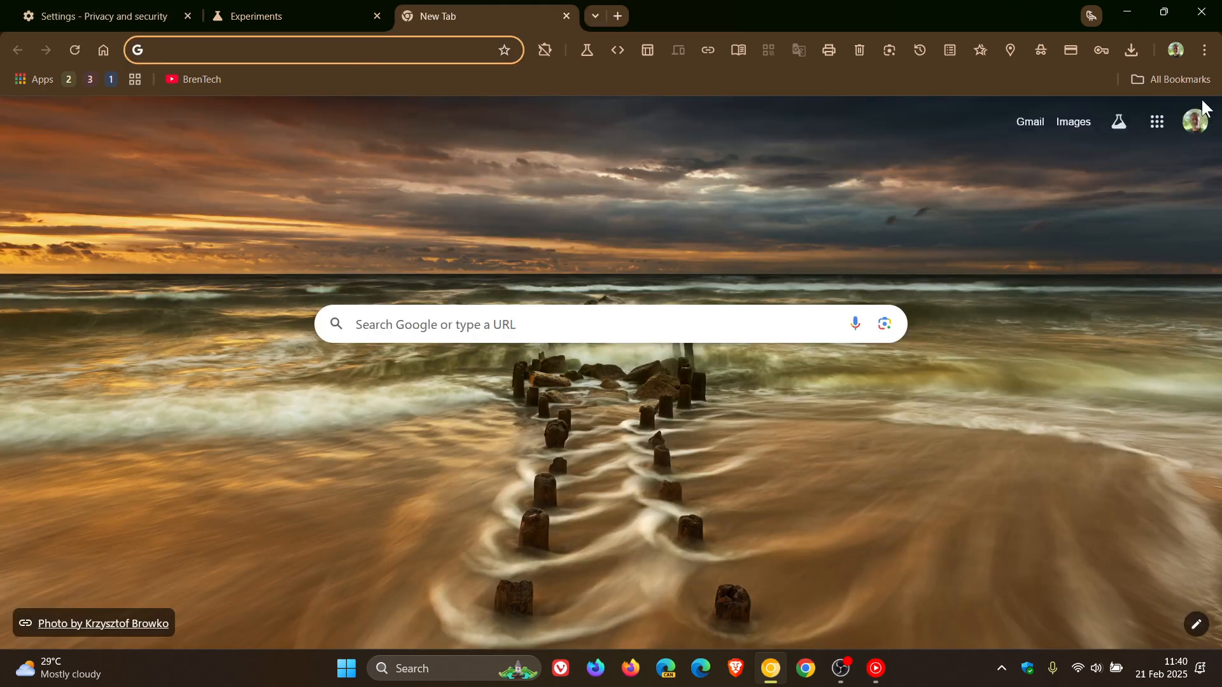
left_click(1203, 50)
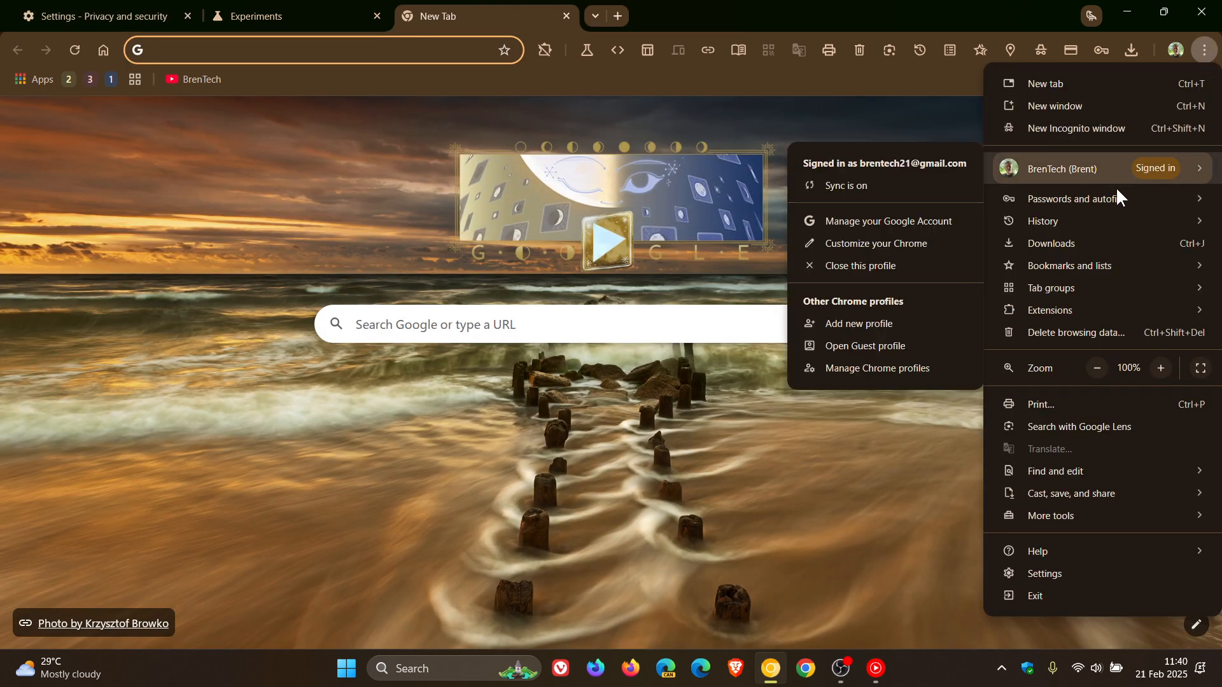
left_click(1082, 199)
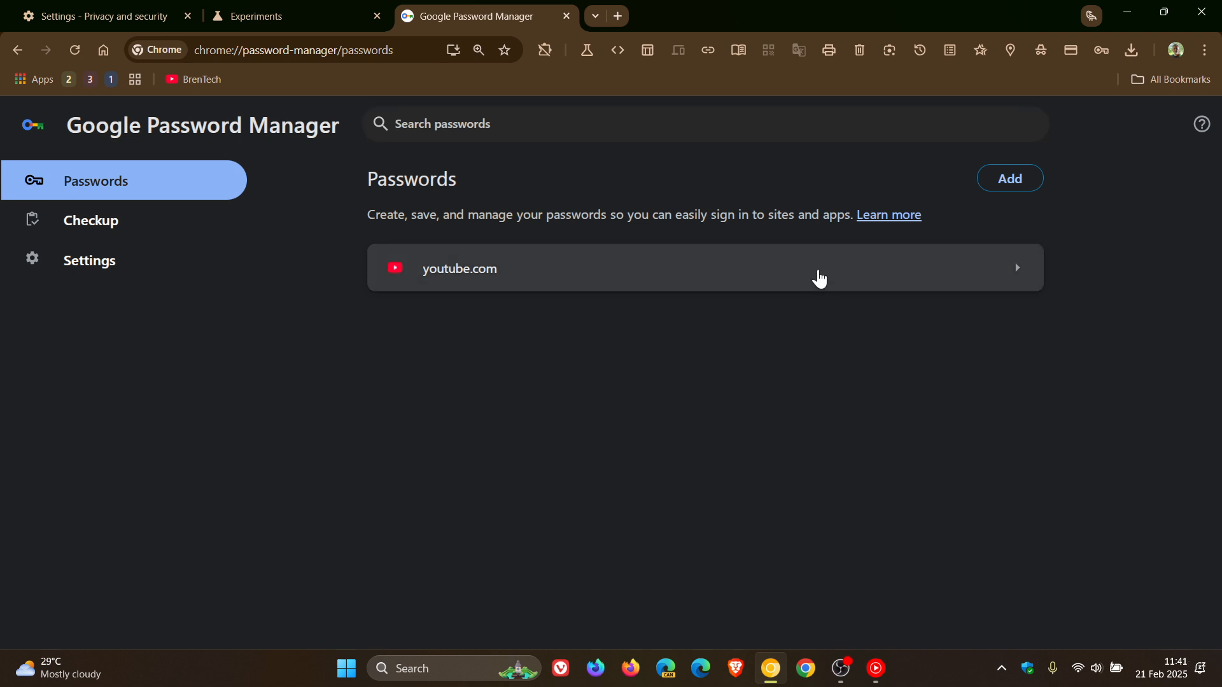
Select the youtube.com password, then cancel the Windows Security PIN prompt
left_click(818, 269)
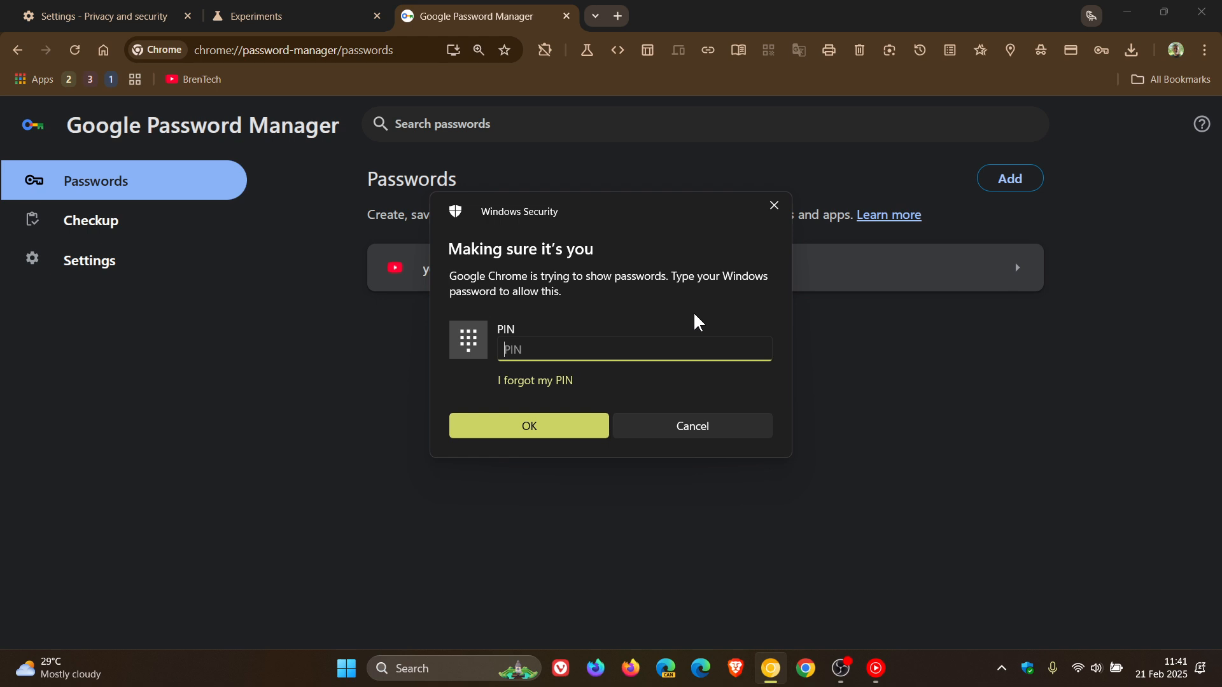
mouse_move(700, 327)
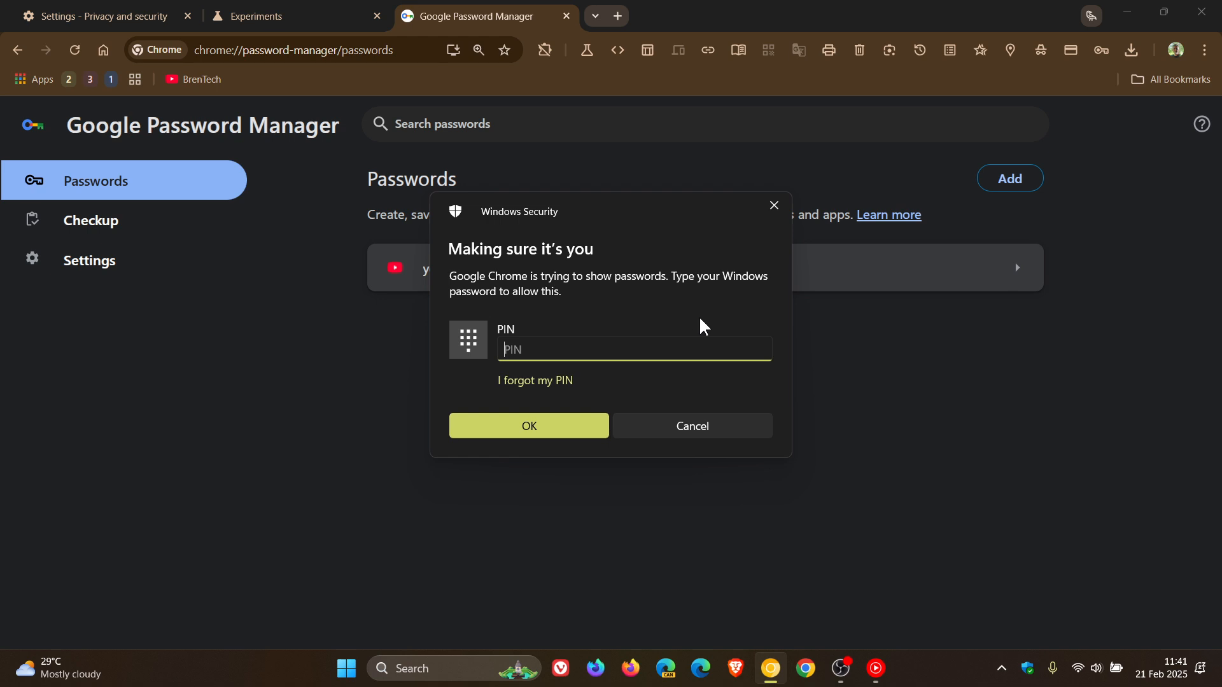
left_click(690, 426)
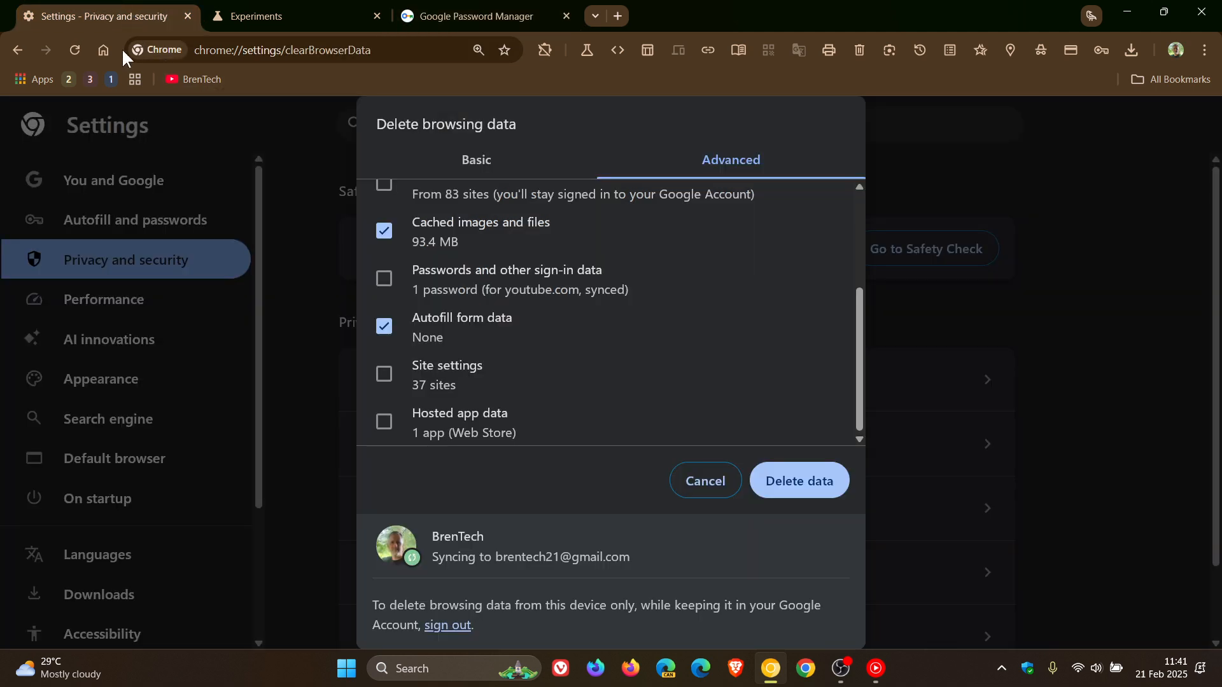
mouse_move(762, 322)
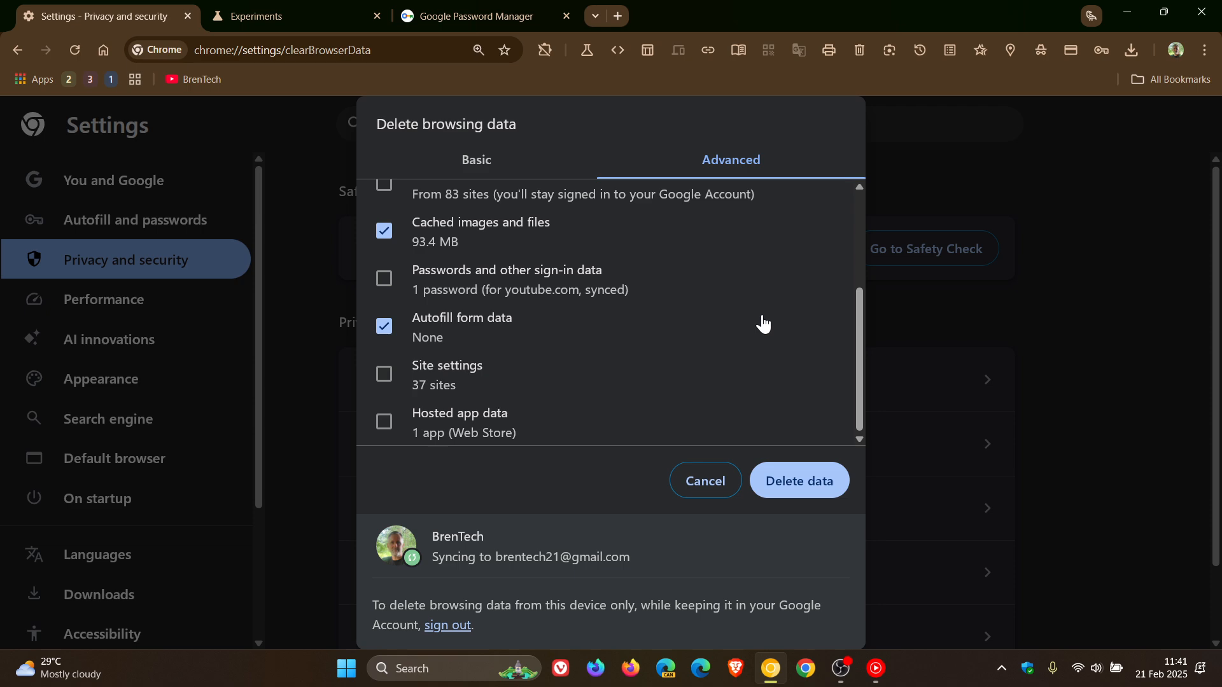
mouse_move(485, 228)
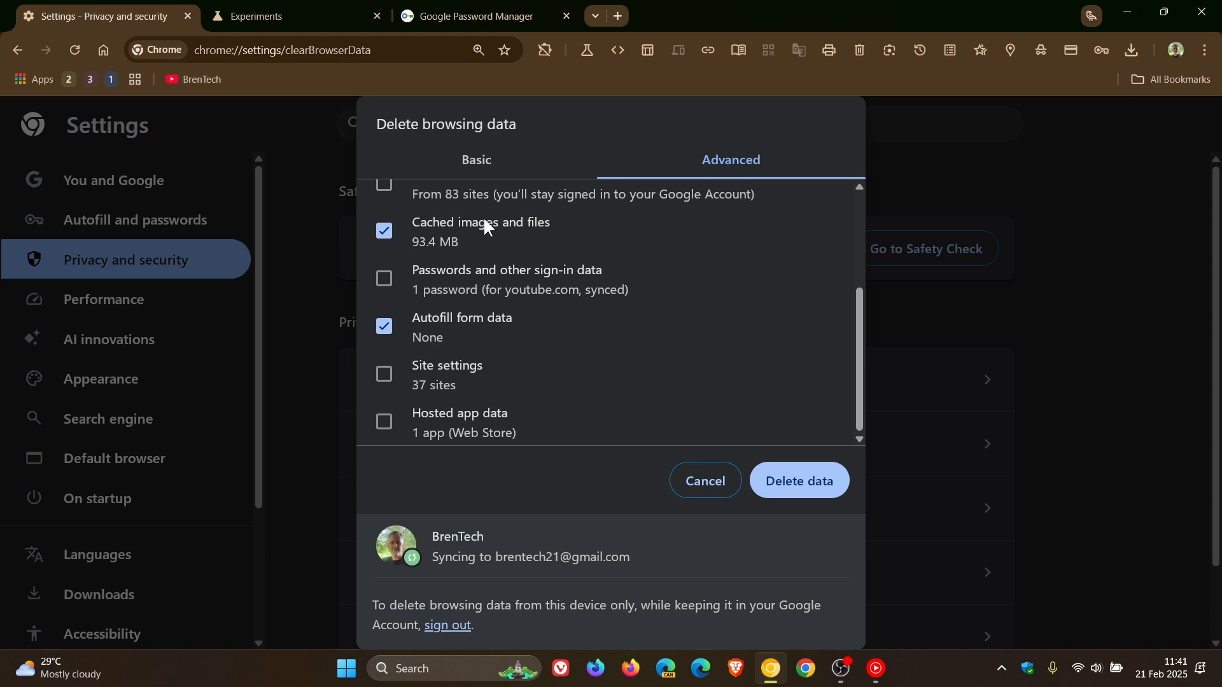
mouse_move(766, 286)
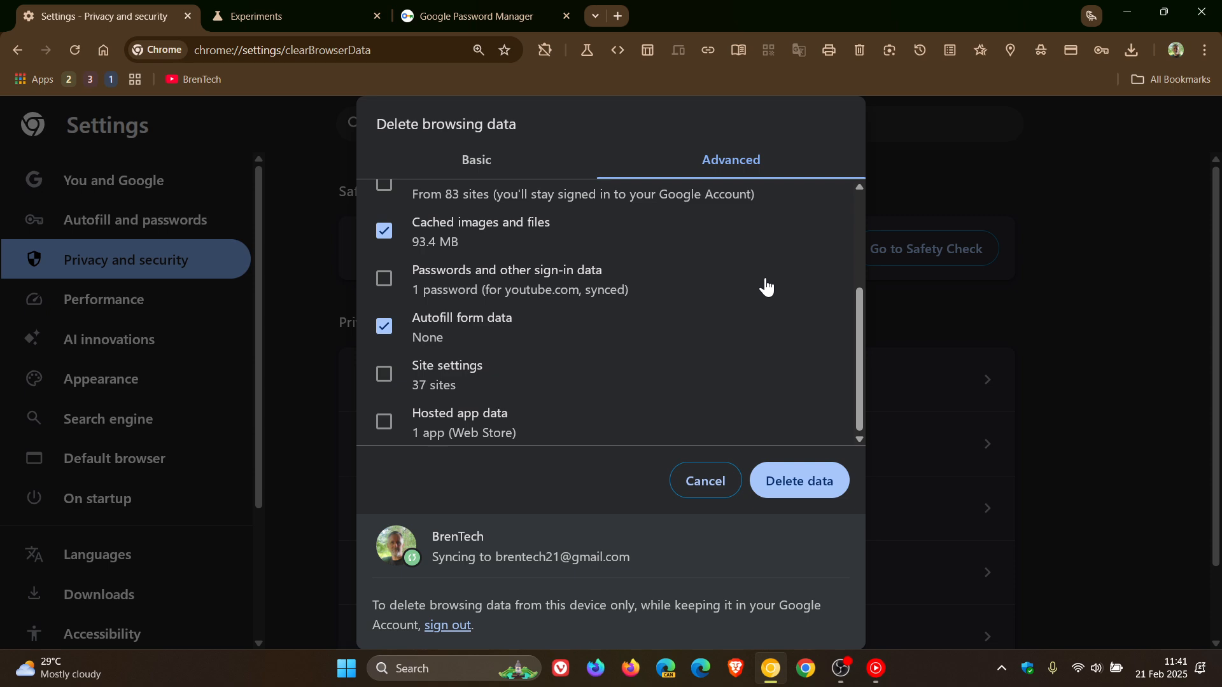
Cancel the Delete browsing data dialog without deleting anything
left_click(704, 481)
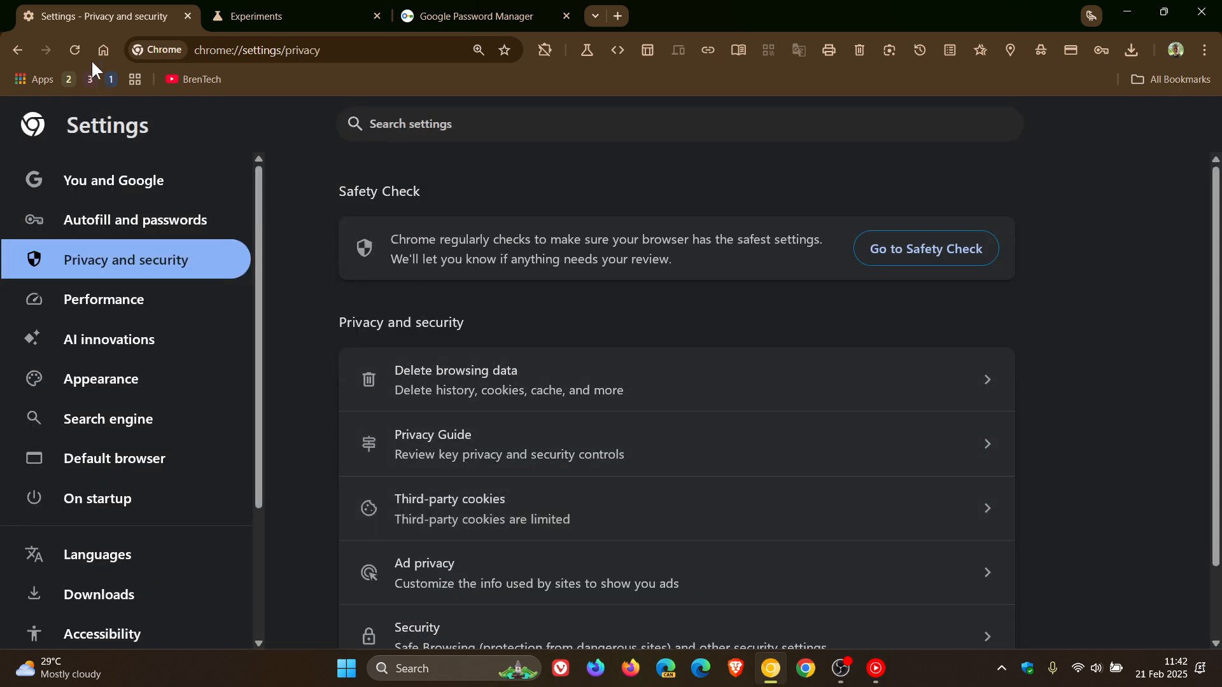